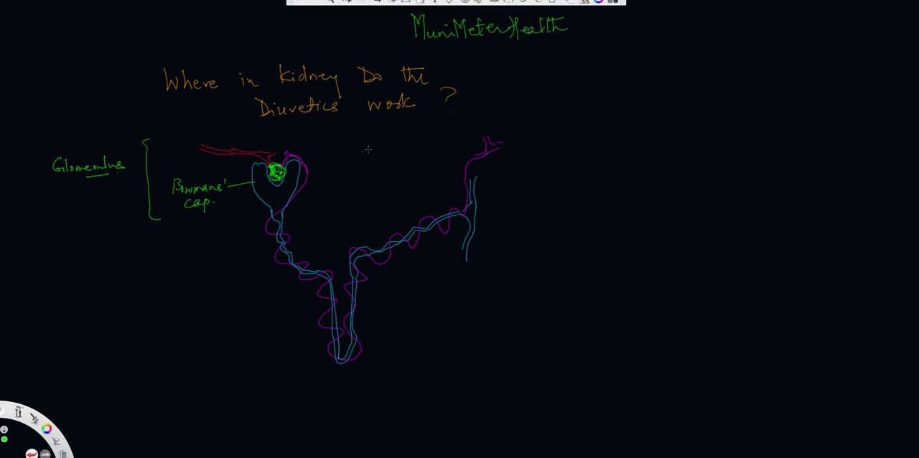
mouse_move(388, 149)
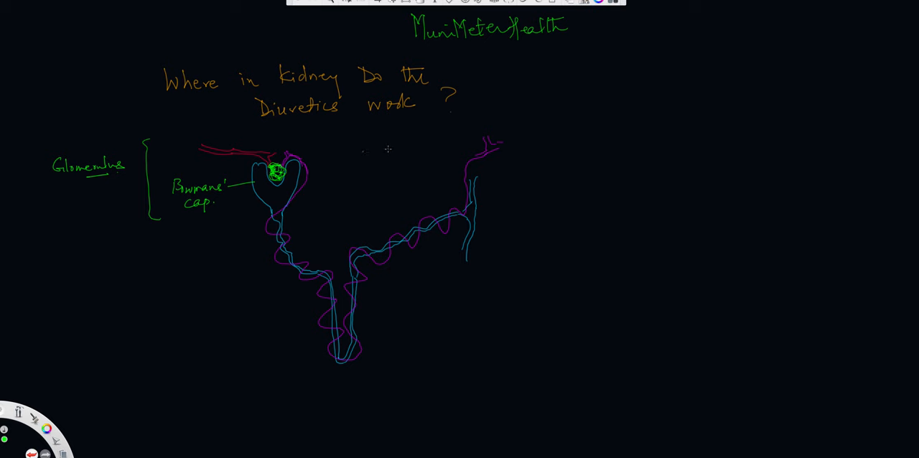
mouse_move(309, 207)
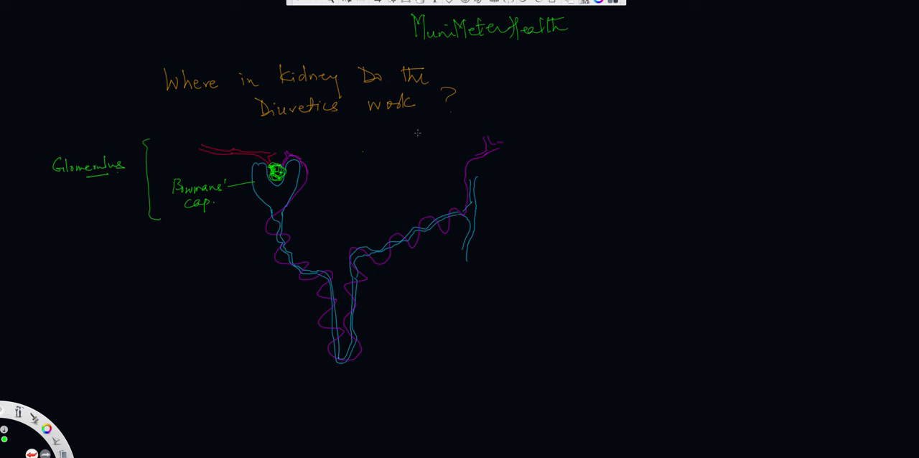
Step: Draw a green underline beneath the handwritten MuniMeterHealth title at the top of the canvas
left_click_drag(454, 57, 552, 49)
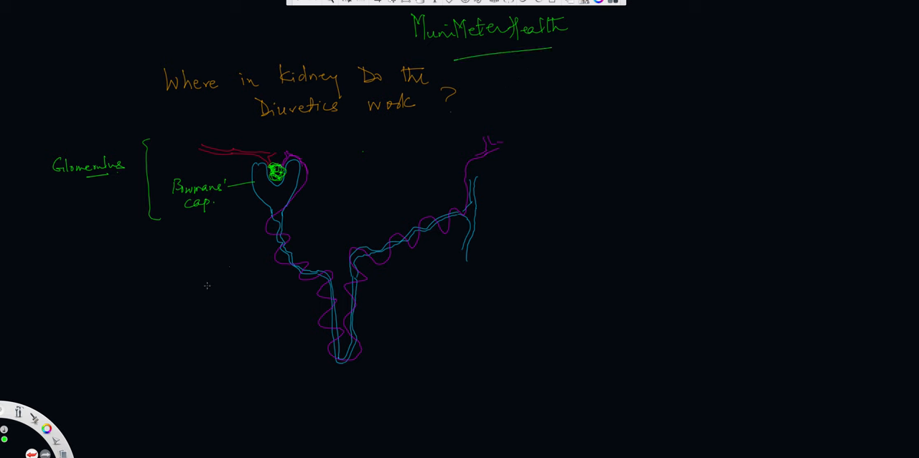
Step: Pick green in the Color Editor and underline 'kidney' and 'Diuretics' in the orange question
left_click(46, 428)
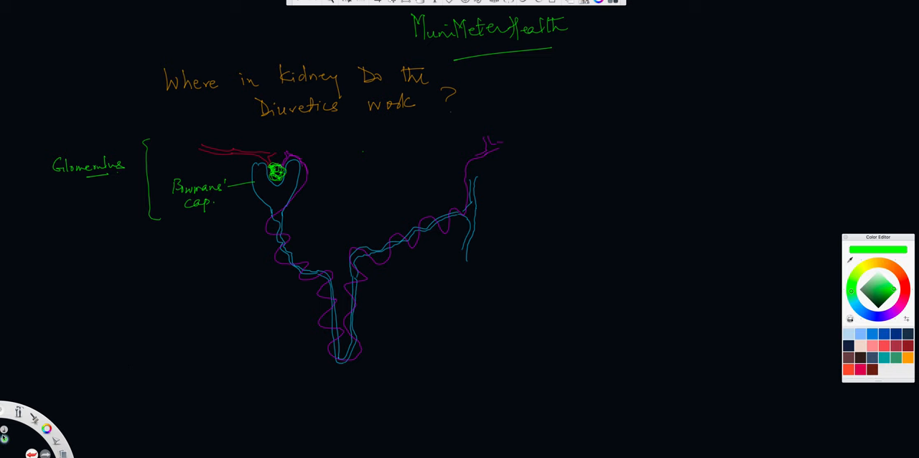
mouse_move(583, 193)
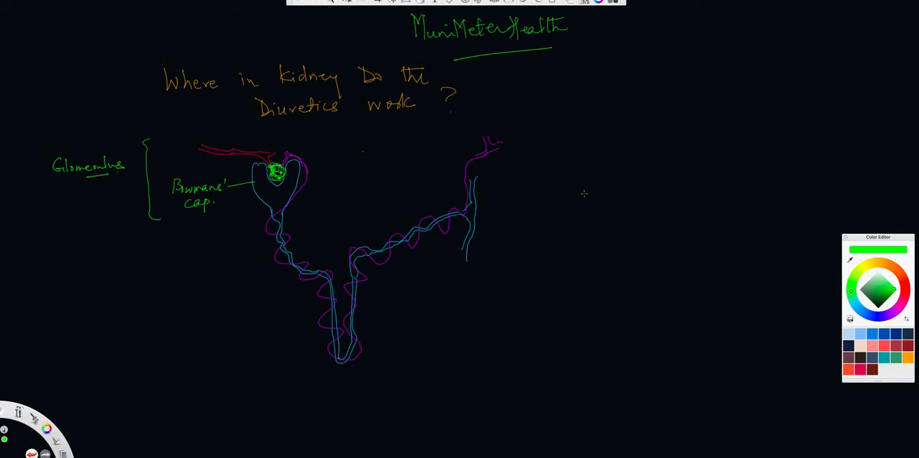
mouse_move(589, 195)
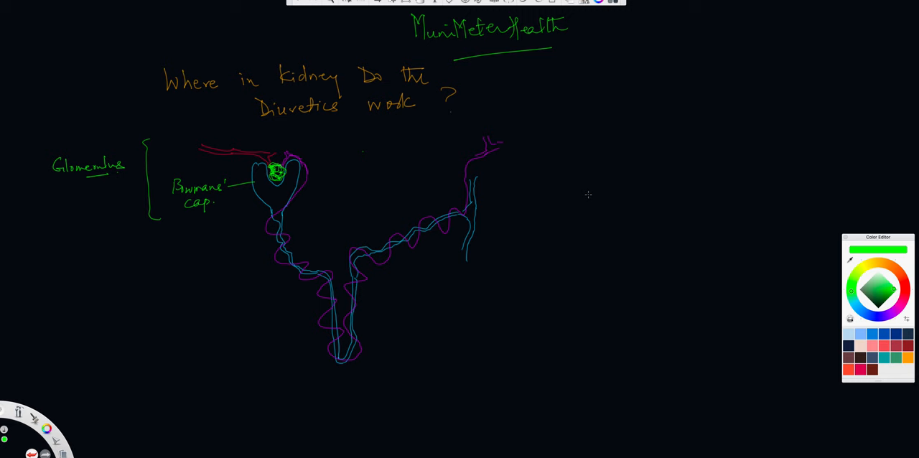
mouse_move(411, 138)
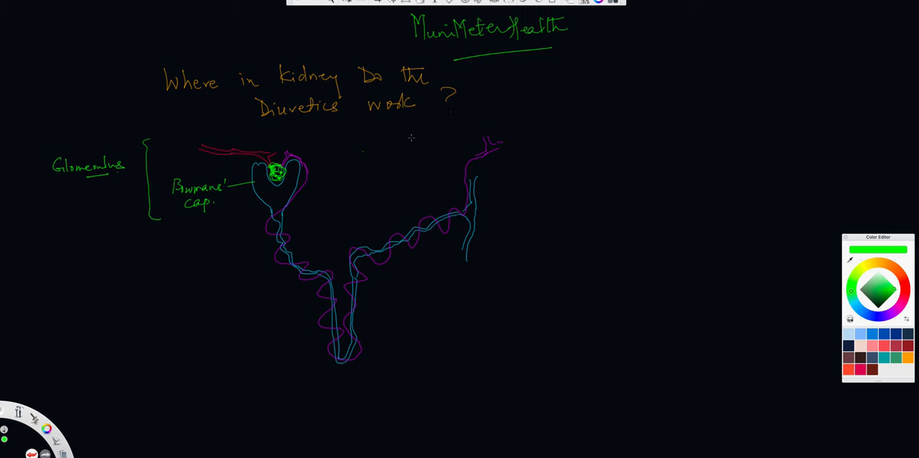
left_click_drag(287, 93, 327, 91)
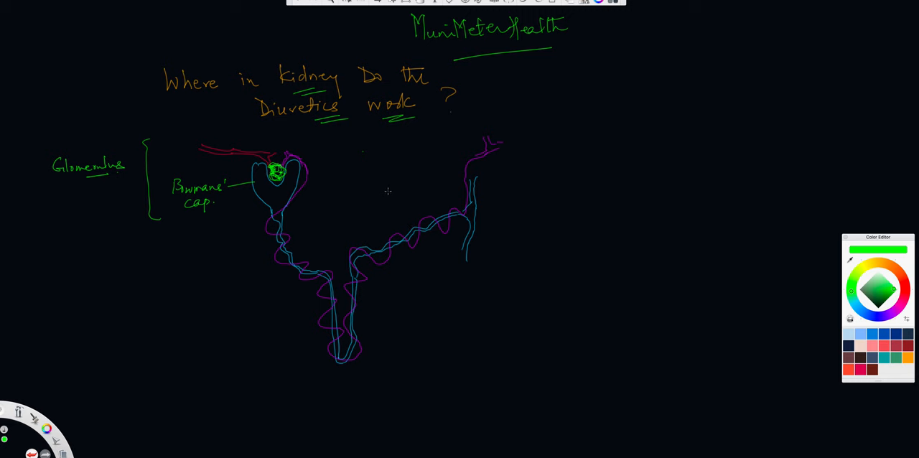
mouse_move(394, 192)
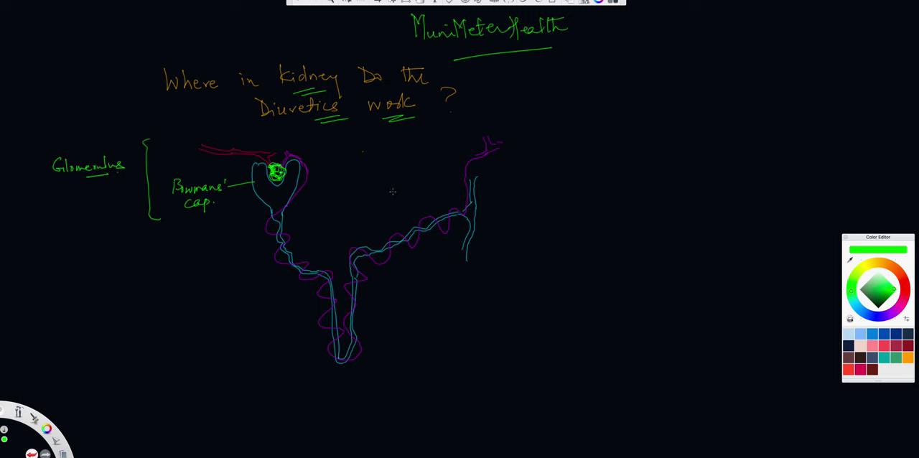
mouse_move(406, 186)
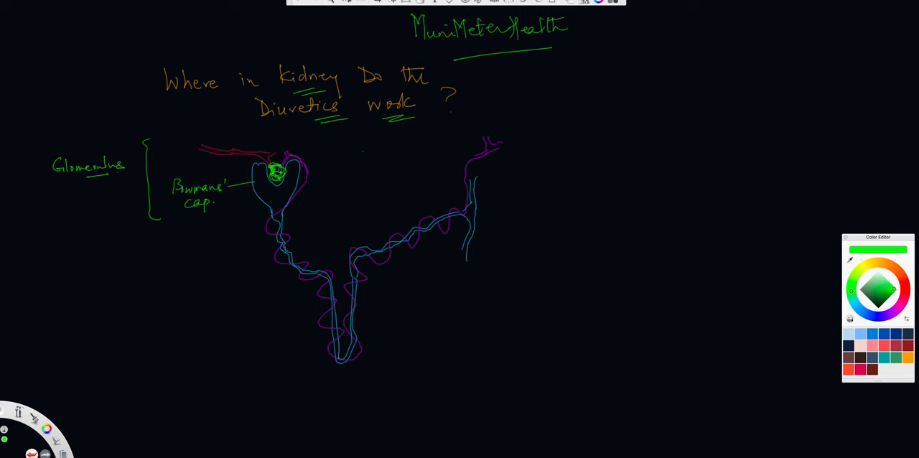
mouse_move(330, 194)
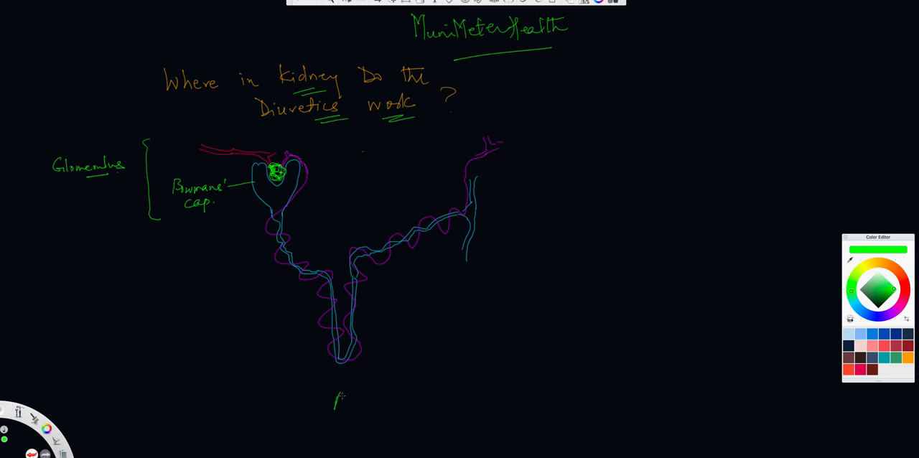
Step: Handwrite a green 'Nephron' label below the tubule loop with a tick and underline
type("Nephron")
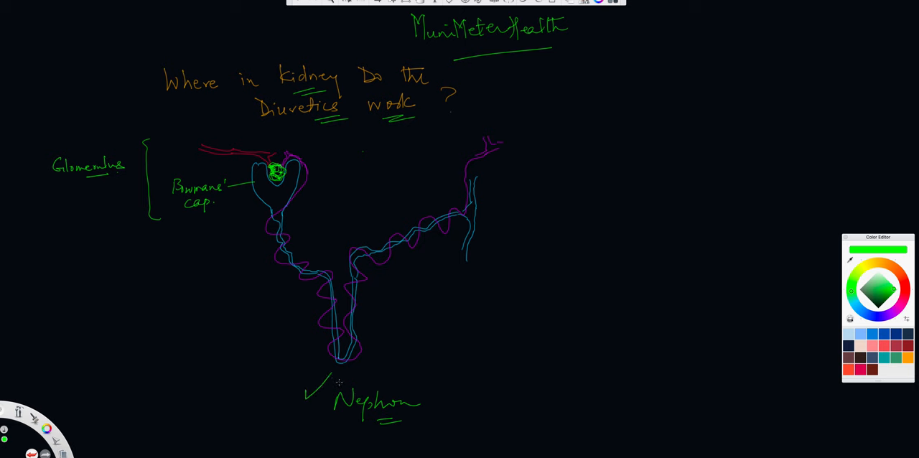
mouse_move(313, 235)
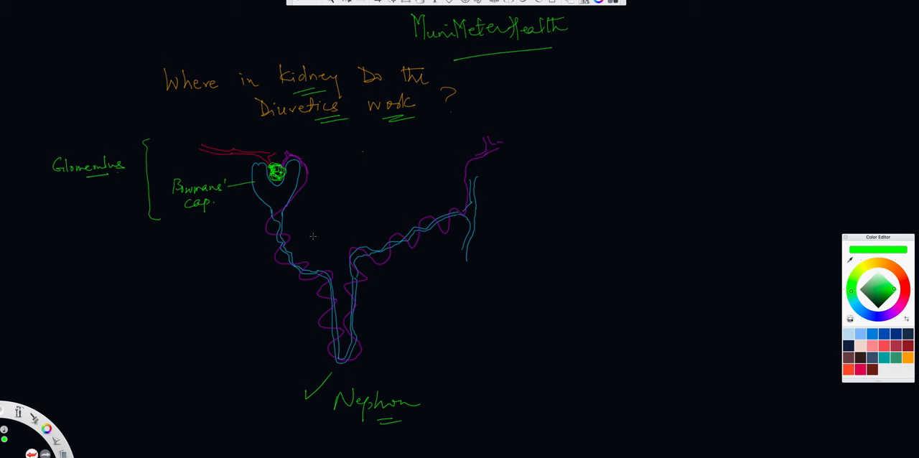
mouse_move(308, 345)
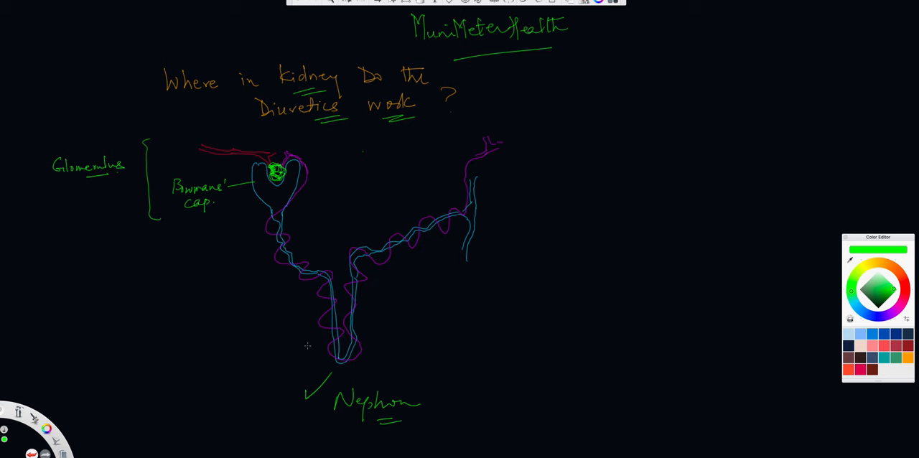
mouse_move(252, 234)
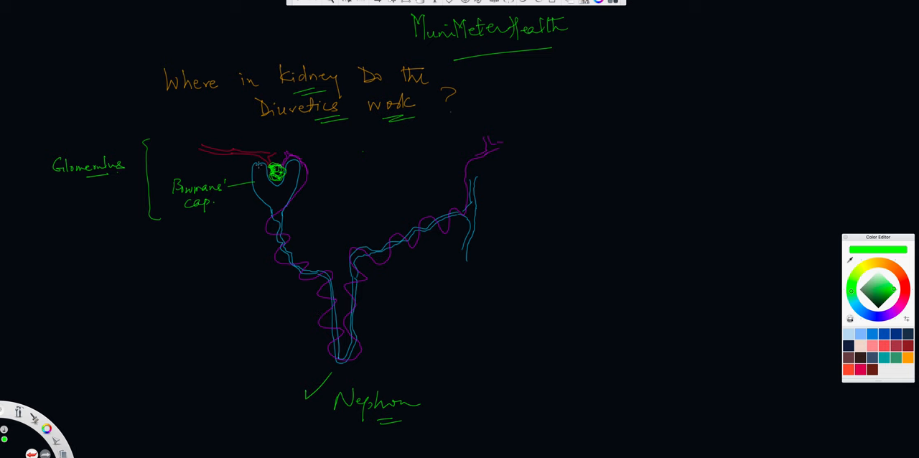
mouse_move(274, 207)
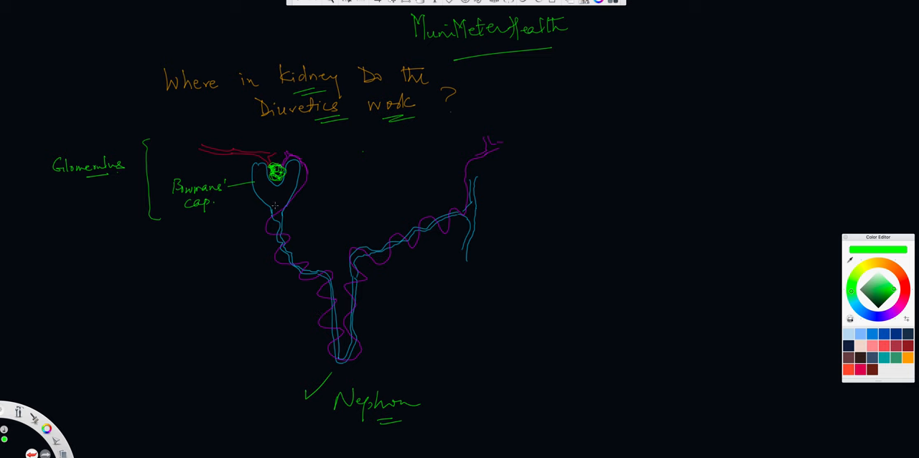
mouse_move(284, 195)
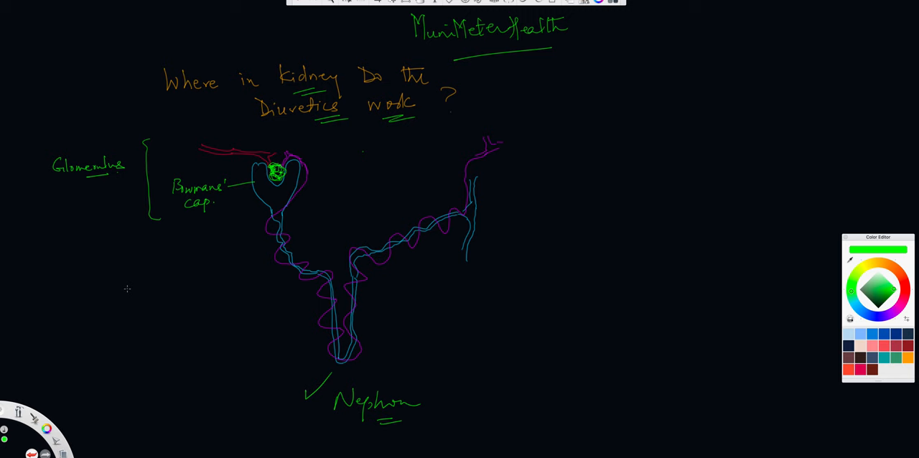
Step: Sketch two small green kidney shapes and a larger rounded outline left of the nephron
left_click_drag(129, 270, 122, 322)
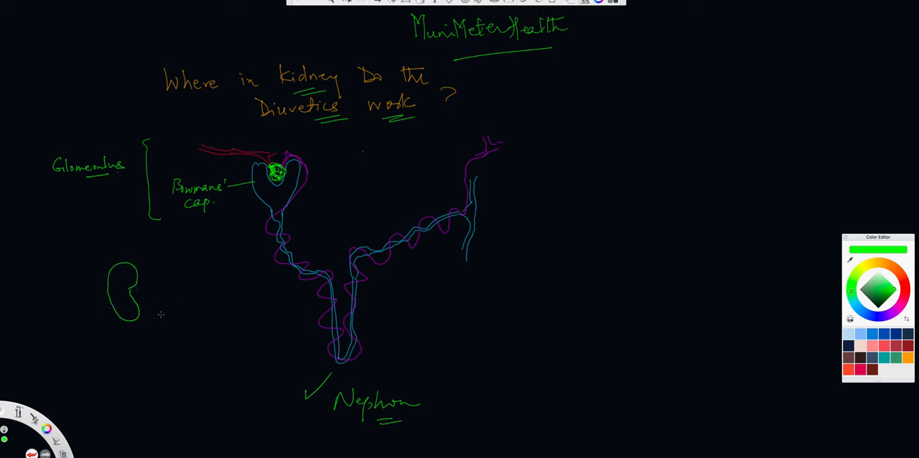
mouse_move(166, 276)
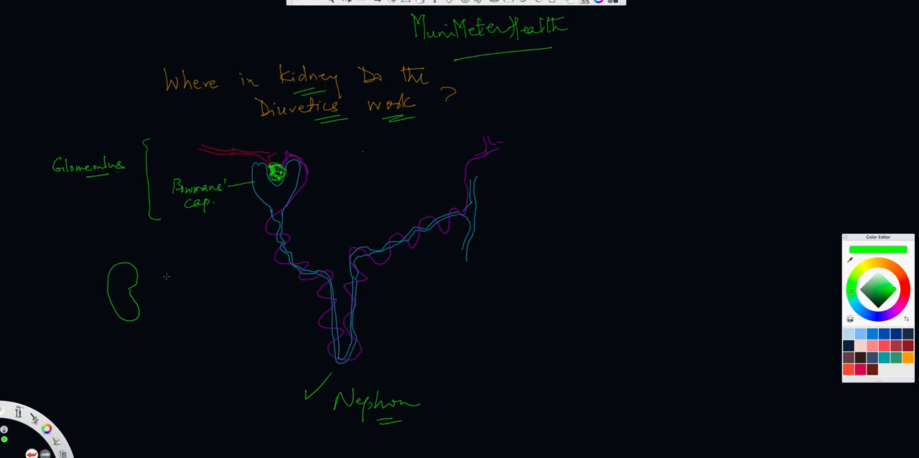
left_click_drag(165, 276, 190, 287)
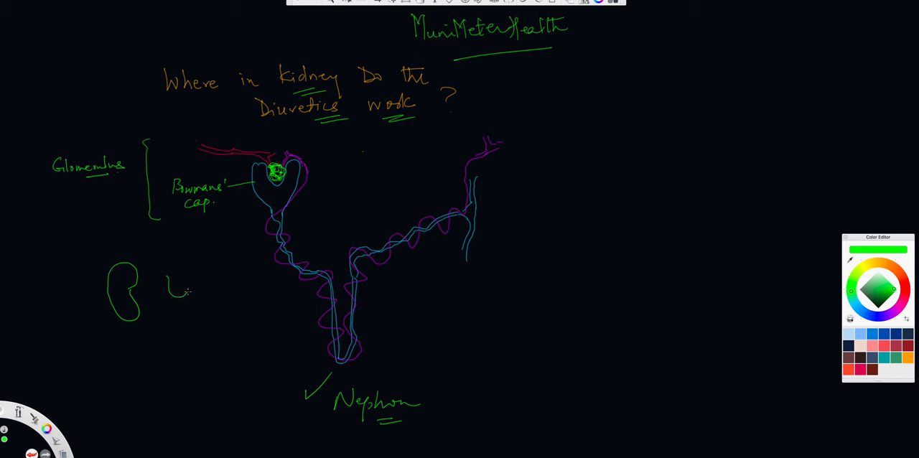
left_click_drag(186, 256, 175, 294)
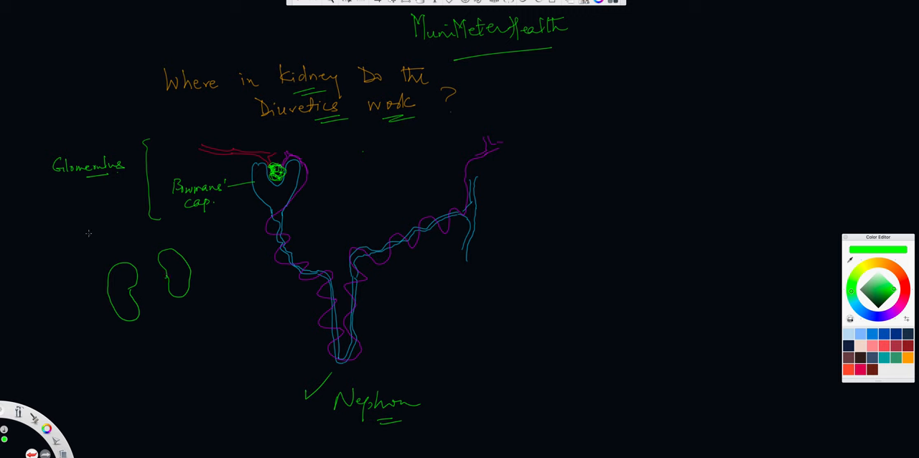
left_click_drag(85, 233, 62, 279)
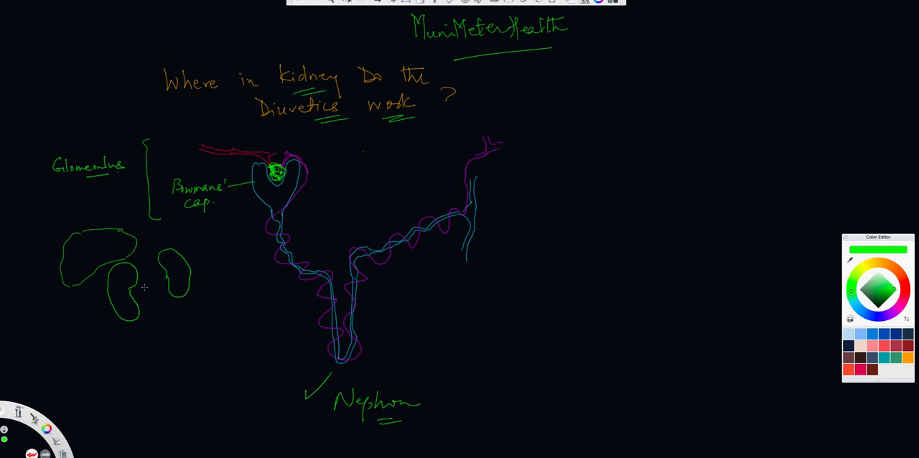
mouse_move(135, 288)
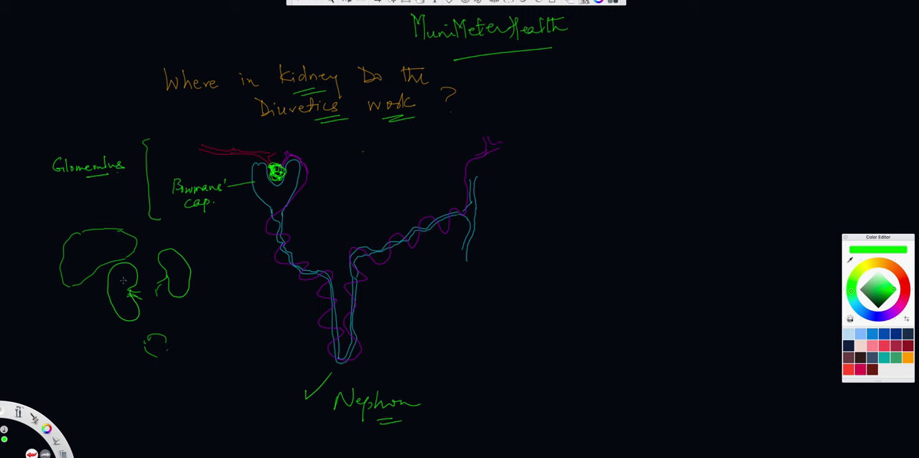
Step: Extend the right tubule limb's top and add a small arrow along the incoming red vessel
left_click_drag(124, 280, 221, 219)
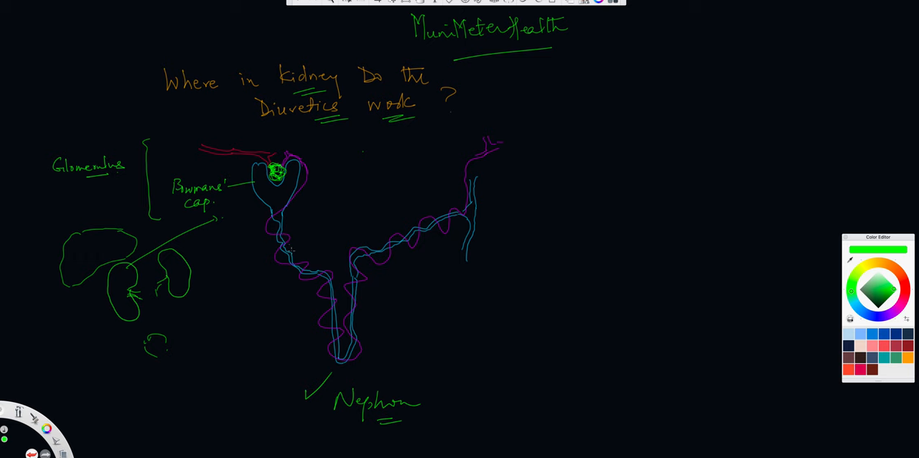
mouse_move(260, 191)
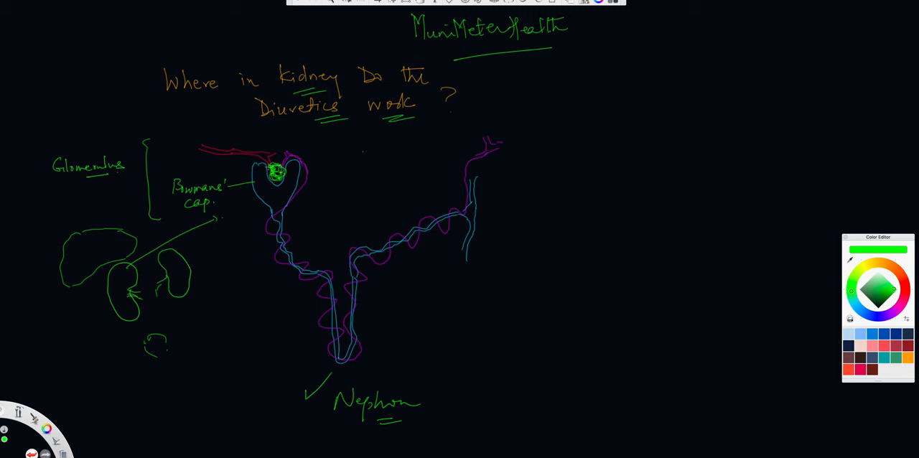
left_click_drag(207, 143, 231, 136)
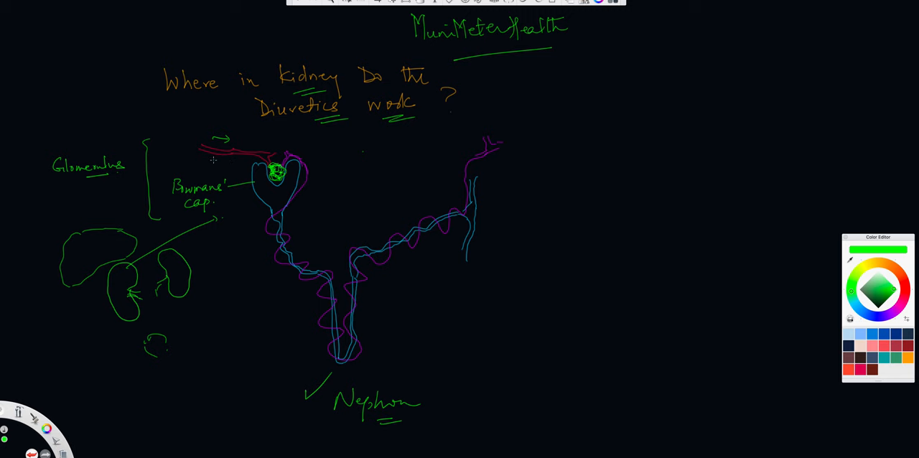
Step: Label the incoming vessel 'Affer.', draw an arrow beside the glomerulus and begin 'Efferent'
type("Affer.")
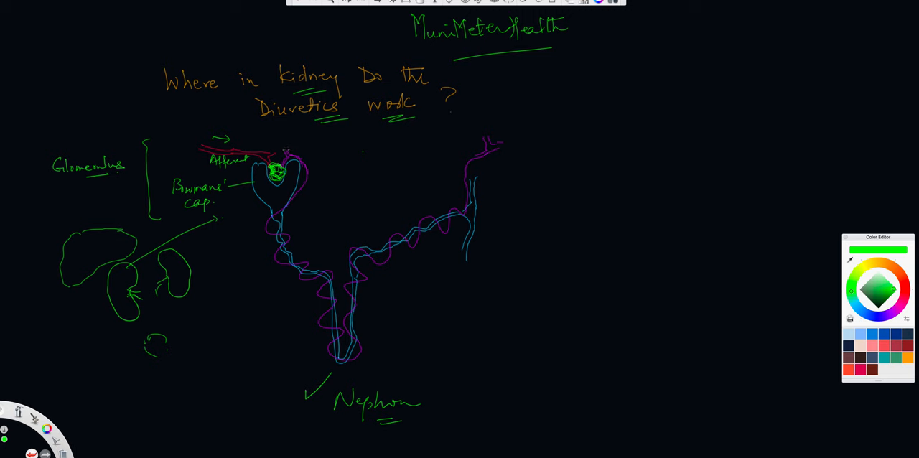
left_click_drag(286, 145, 322, 144)
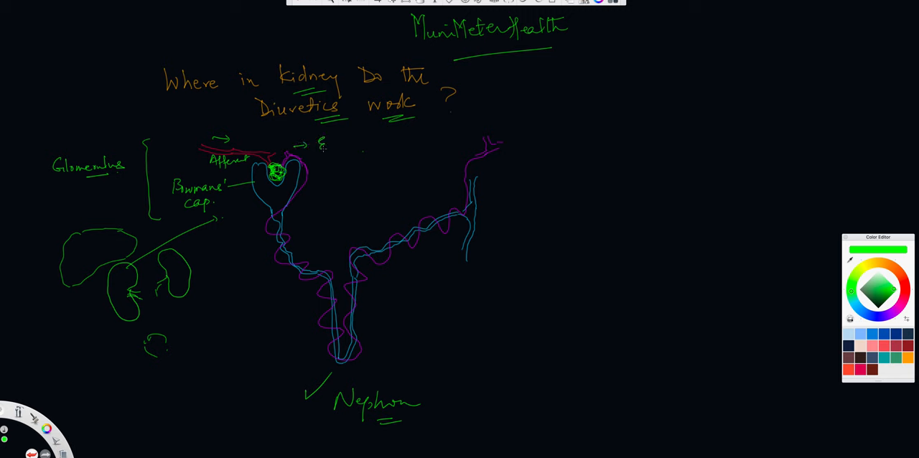
left_click_drag(331, 143, 338, 155)
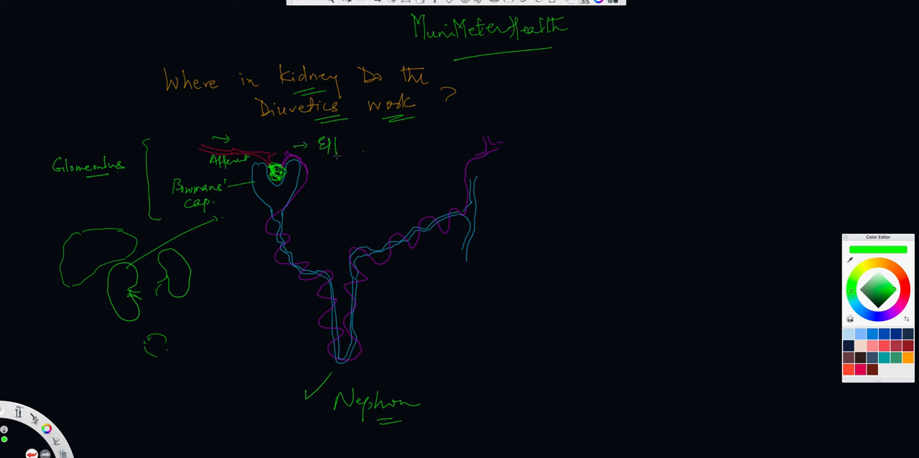
Step: Finish the 'Efferent' label on the outgoing vessel beside the glomerulus
type("Efferent")
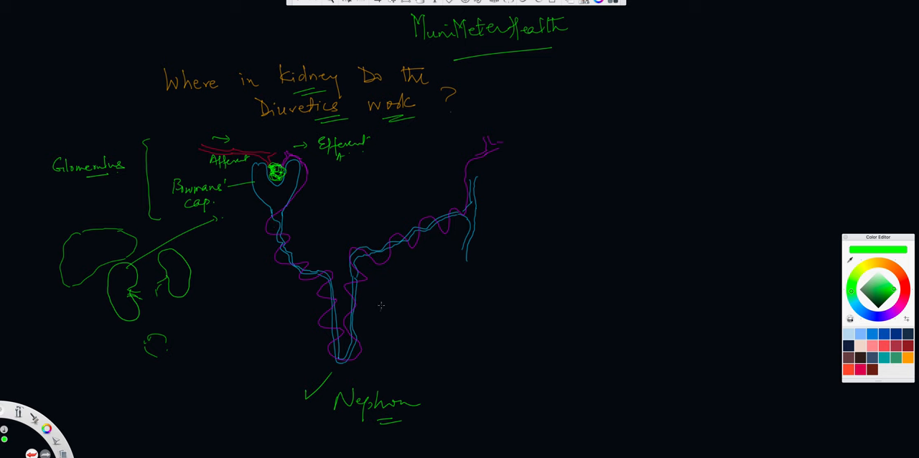
mouse_move(471, 167)
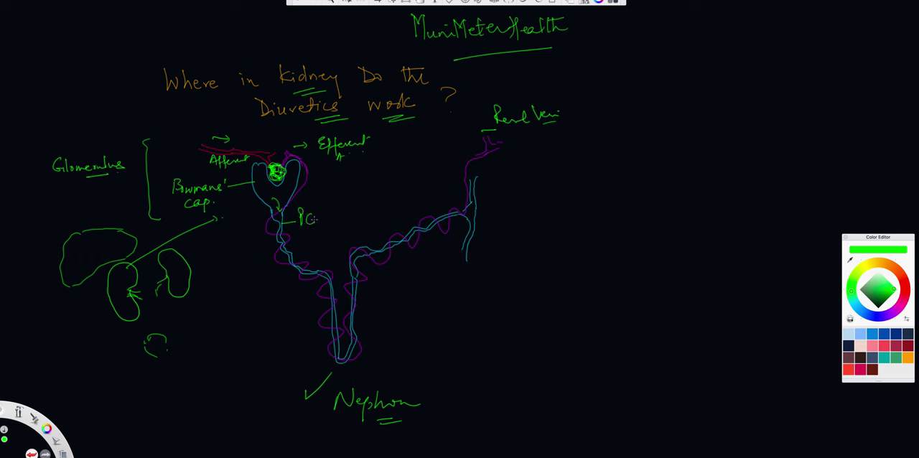
Step: Label the tubule PCT, Desc., Ascending with an arrow, and Loop of Henle
type("PCT")
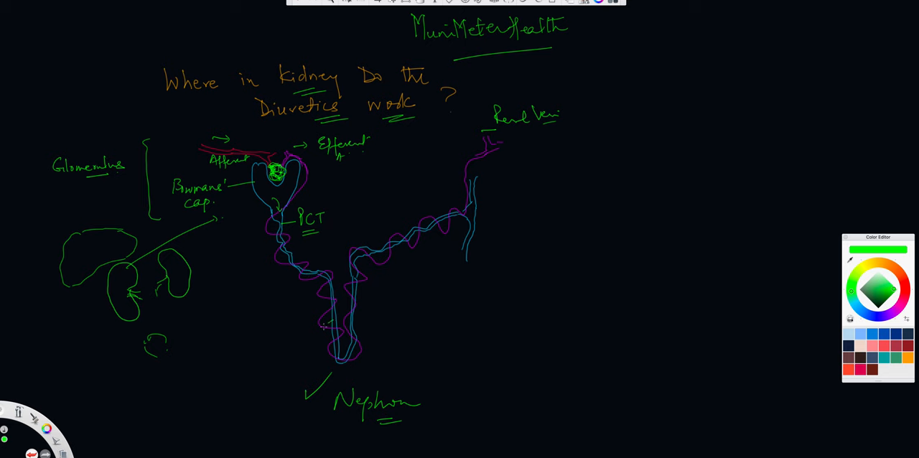
type("Dec")
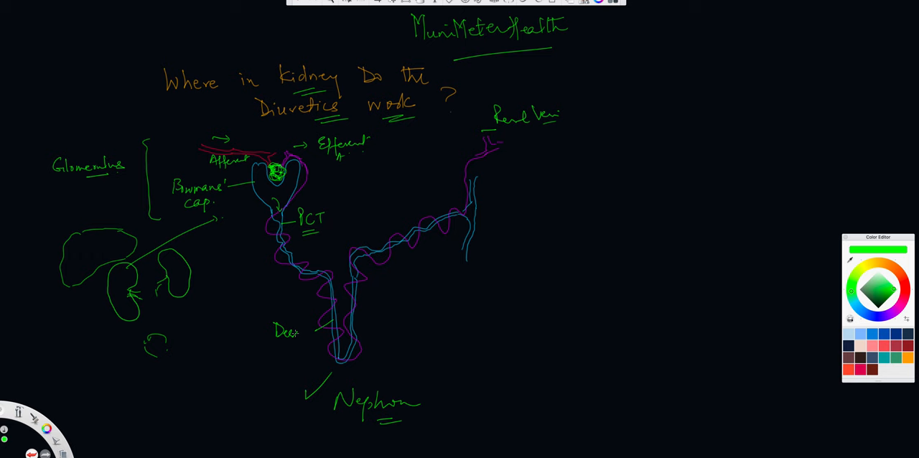
left_click_drag(342, 362, 374, 371)
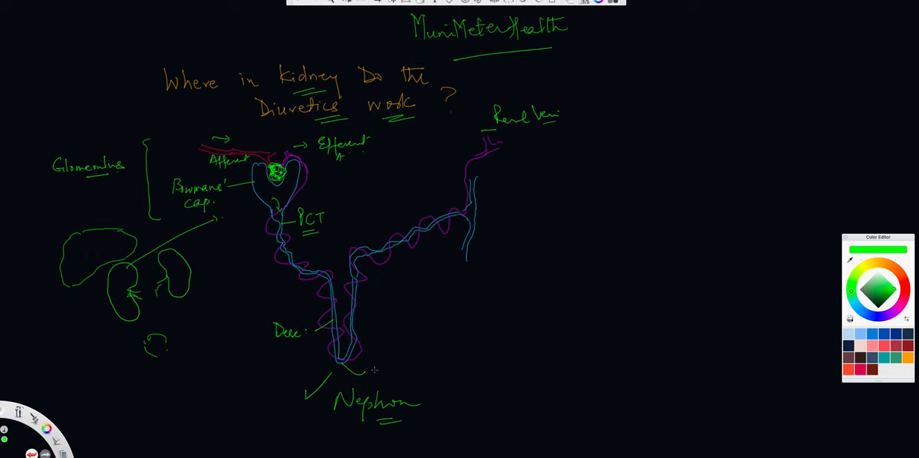
type("Loop")
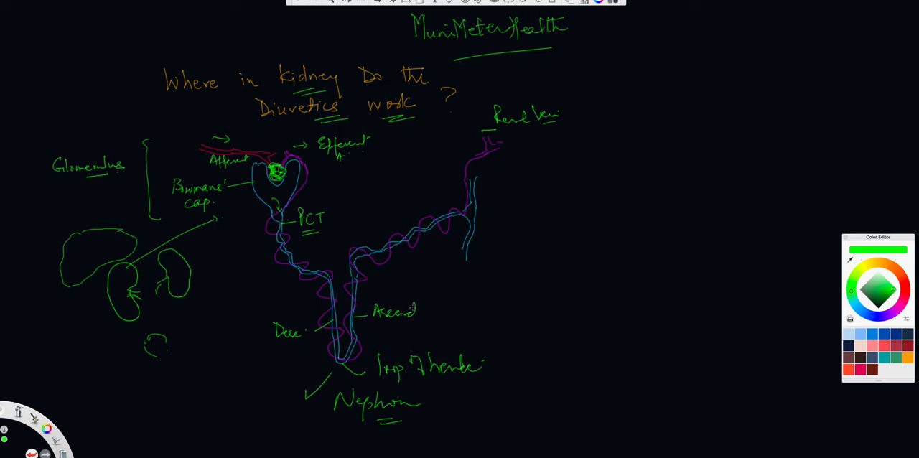
left_click_drag(410, 309, 431, 323)
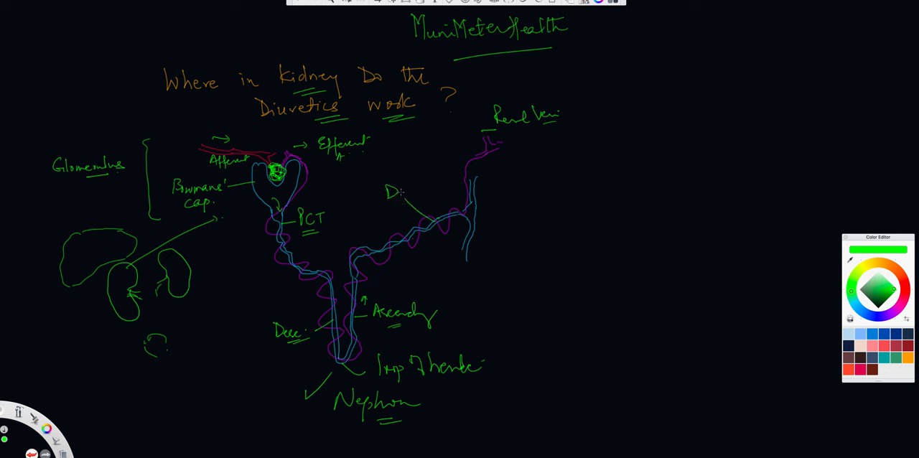
Step: Write DCT and CT, add a Calyces arrow and sketch the ureters toward the bladder
type("CT")
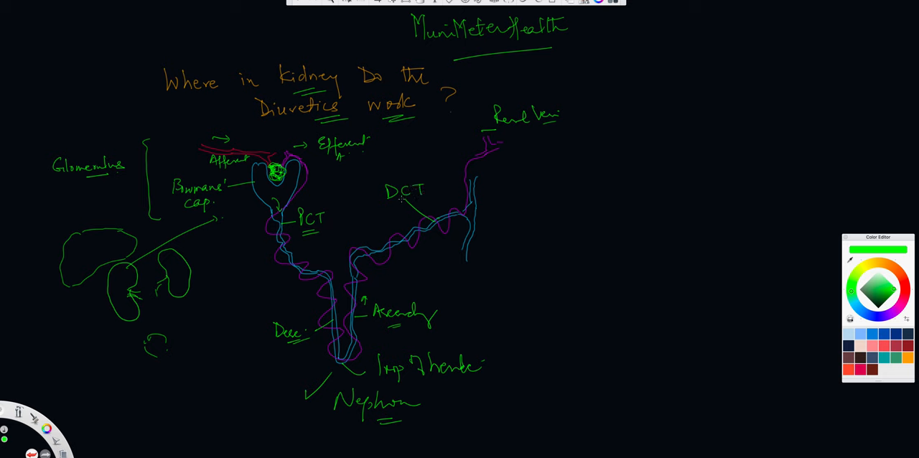
left_click_drag(388, 204, 423, 204)
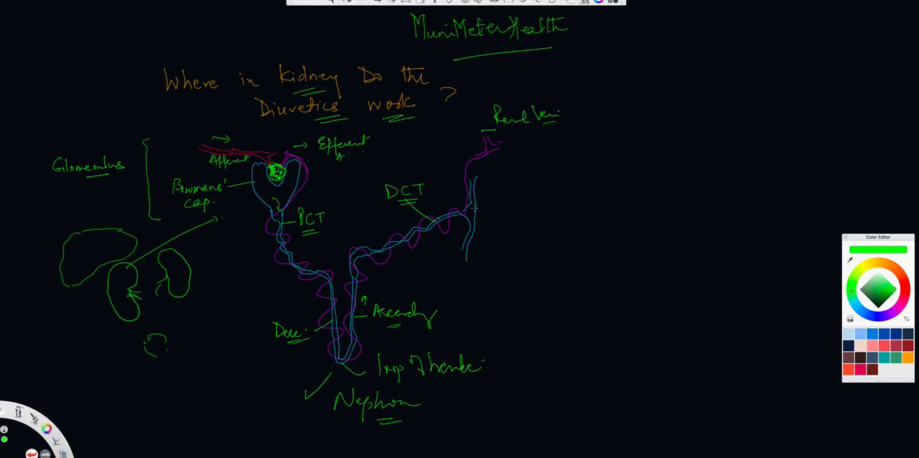
left_click_drag(477, 204, 525, 192)
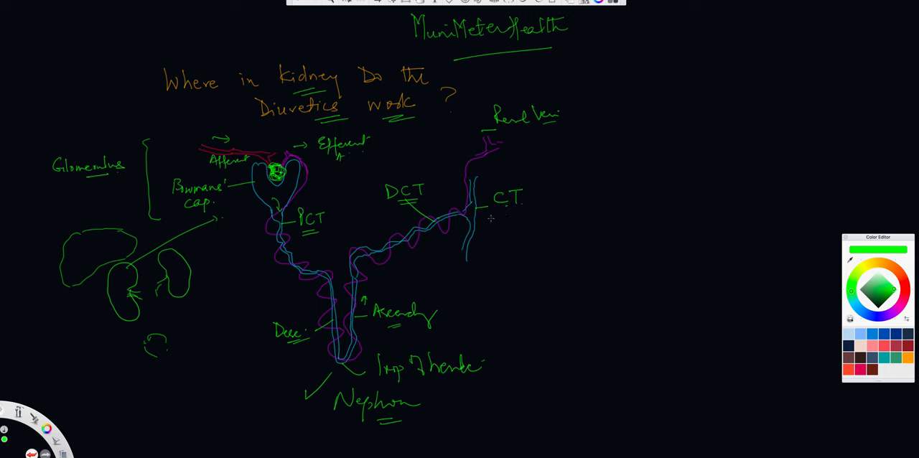
mouse_move(477, 255)
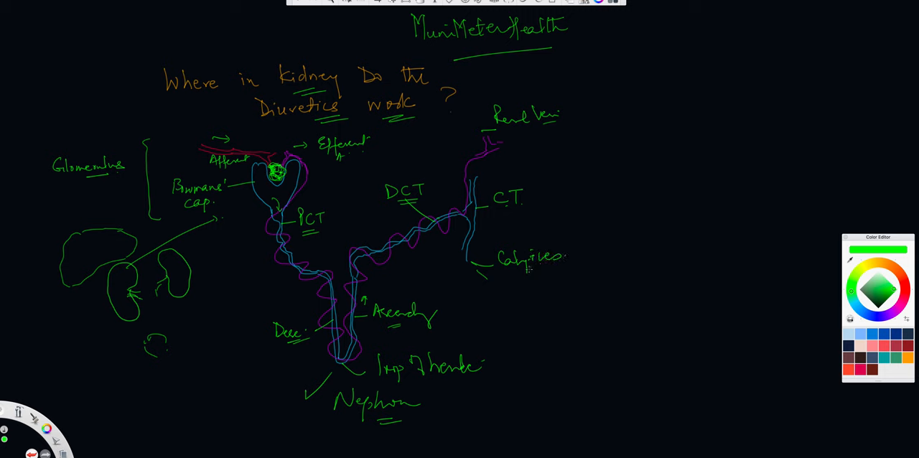
left_click_drag(557, 273, 572, 255)
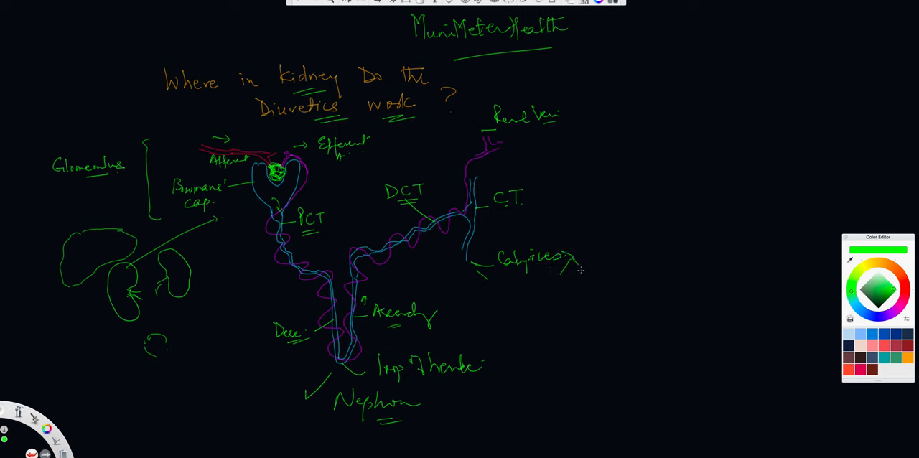
left_click_drag(577, 270, 583, 290)
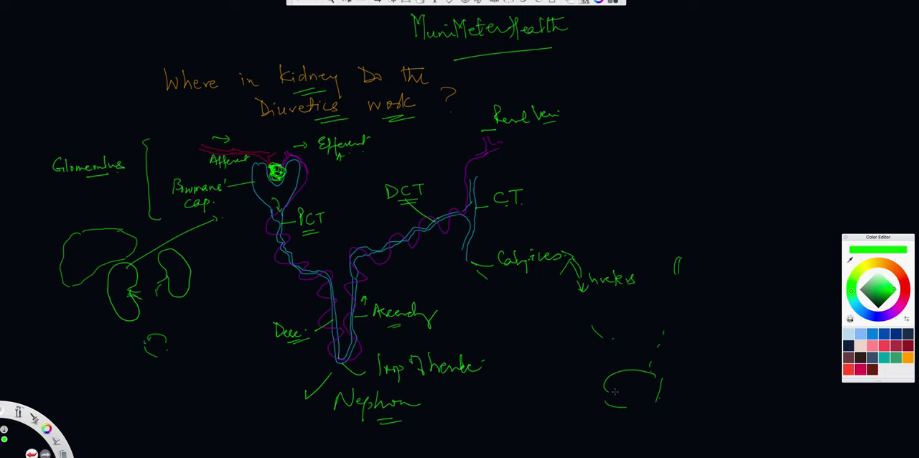
Step: Label the bladder UB and add right/left labels beside the kidney sketches
left_click_drag(632, 390, 643, 386)
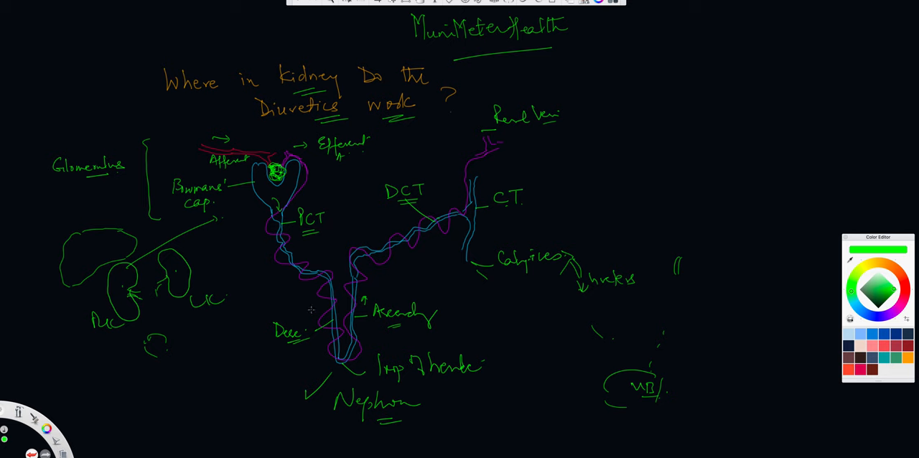
mouse_move(304, 287)
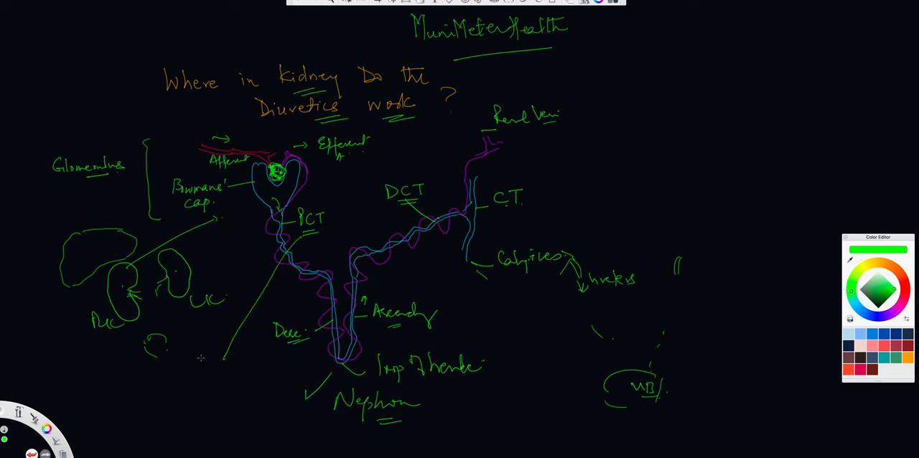
mouse_move(180, 379)
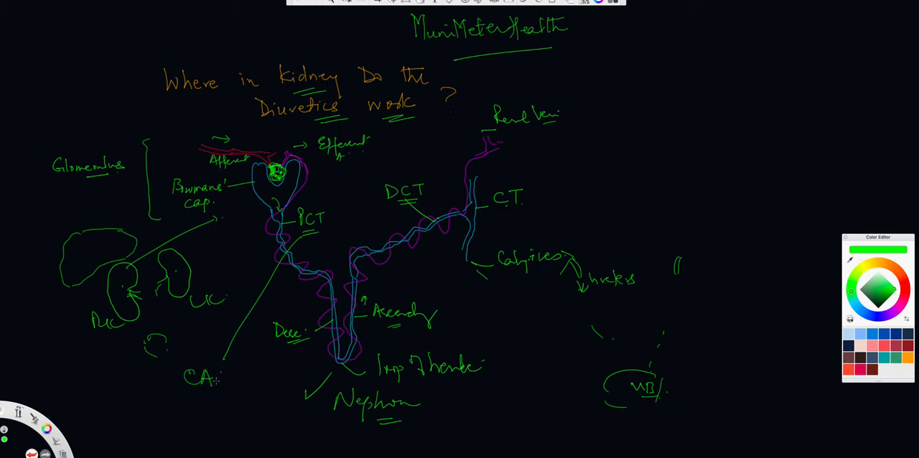
Step: Write 'Diamox' beneath CAI and enclose both labels in a rectangle
left_click_drag(219, 368, 228, 385)
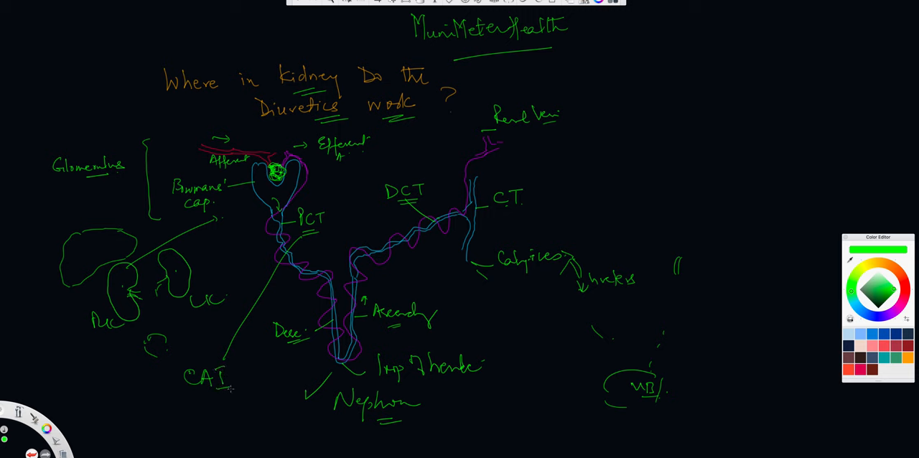
type("Diamox)")
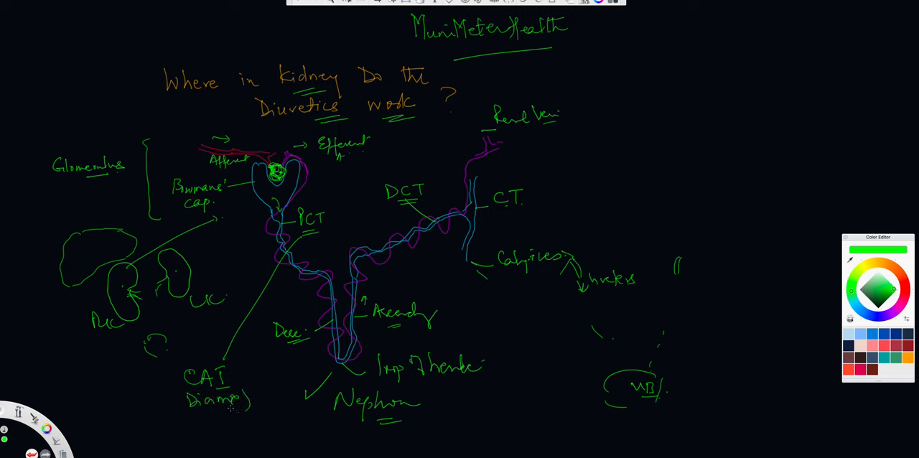
left_click_drag(180, 359, 251, 413)
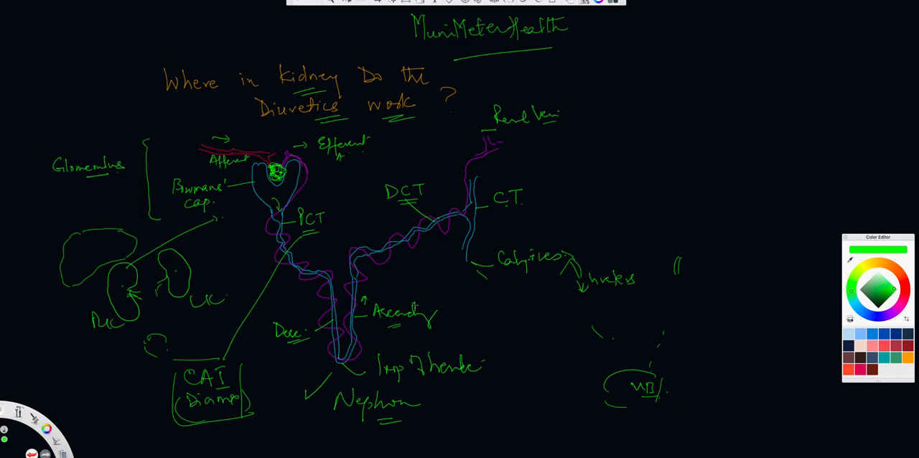
mouse_move(431, 307)
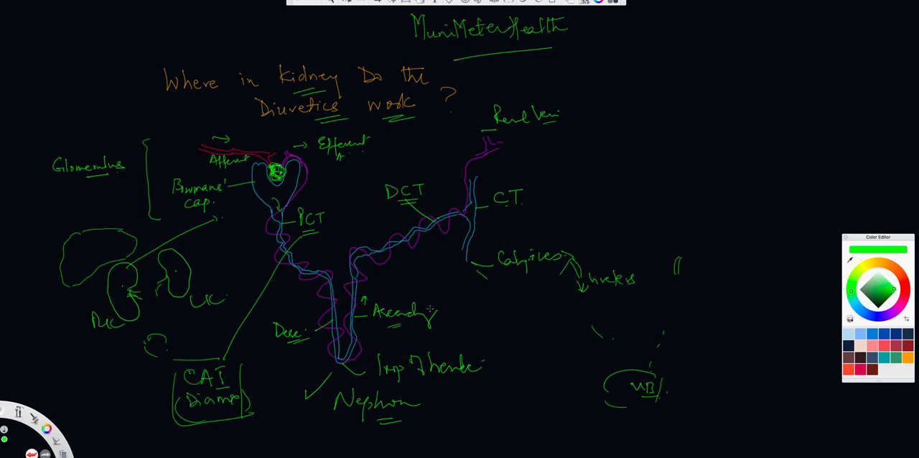
mouse_move(443, 322)
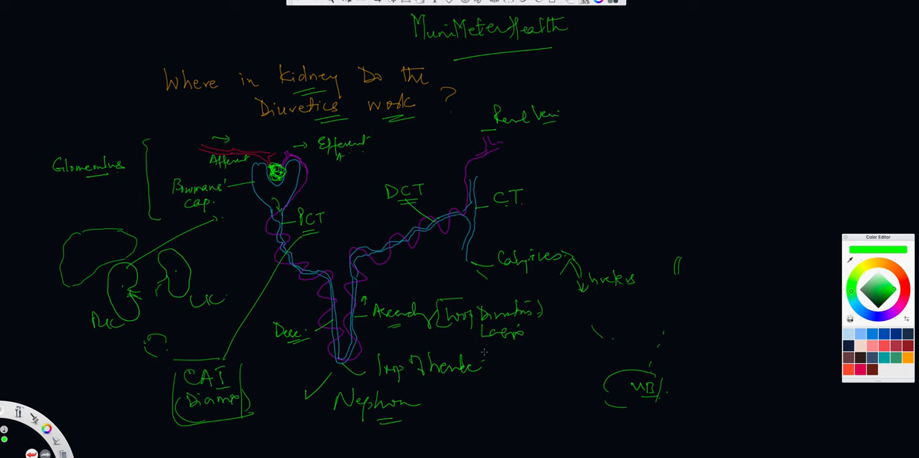
mouse_move(485, 350)
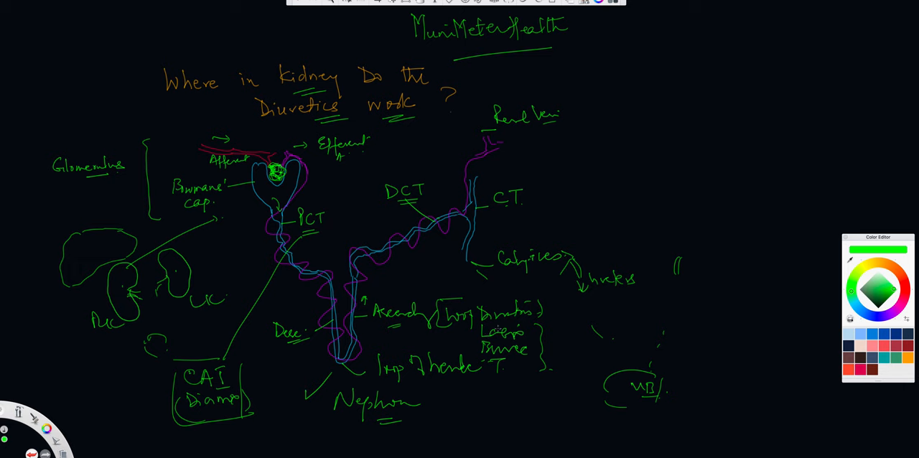
mouse_move(448, 279)
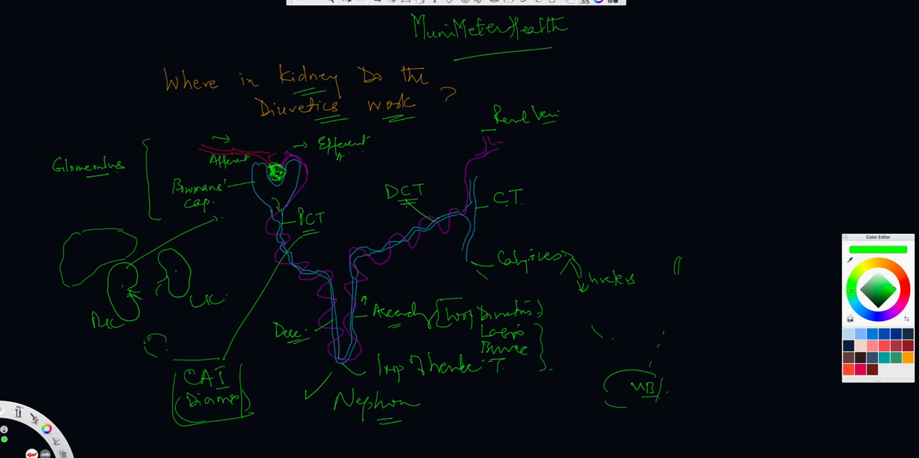
Step: Draw a small arrow pointing at the DCT
left_click_drag(373, 219, 367, 245)
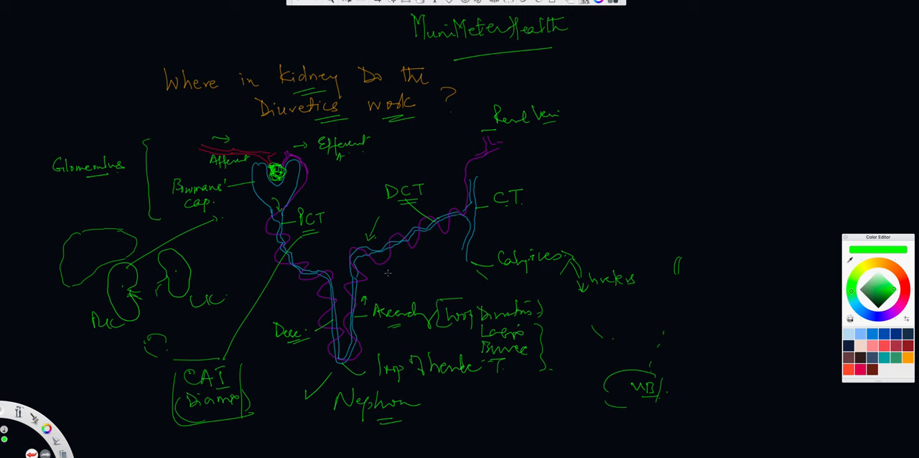
mouse_move(372, 264)
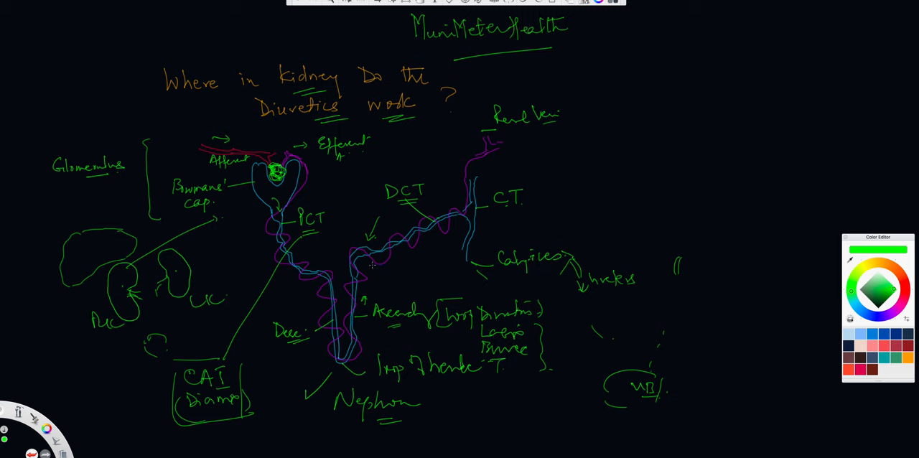
Step: In orange, box 'Thiazide' with 'HCTZ' below it and draw a line right from CT
left_click(878, 286)
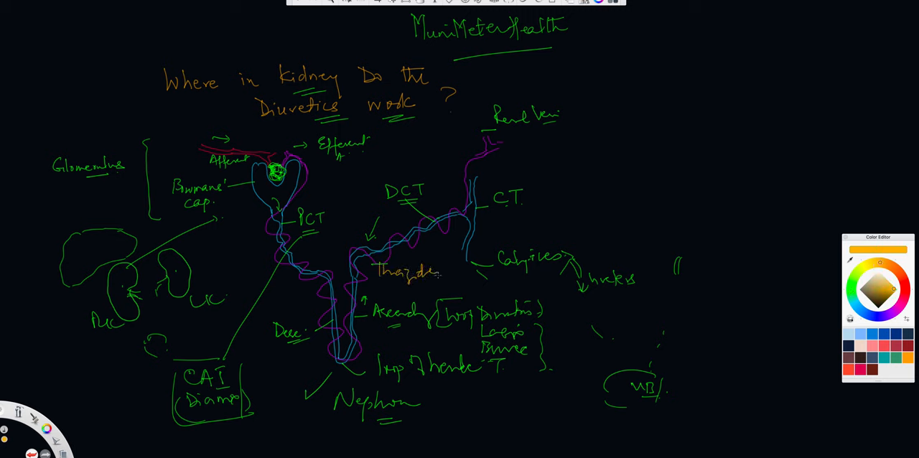
left_click_drag(373, 259, 442, 288)
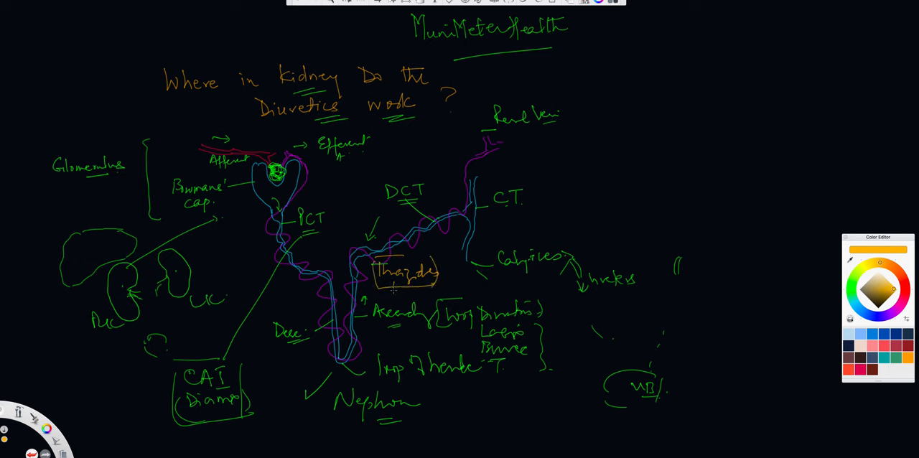
type("HCTZ")
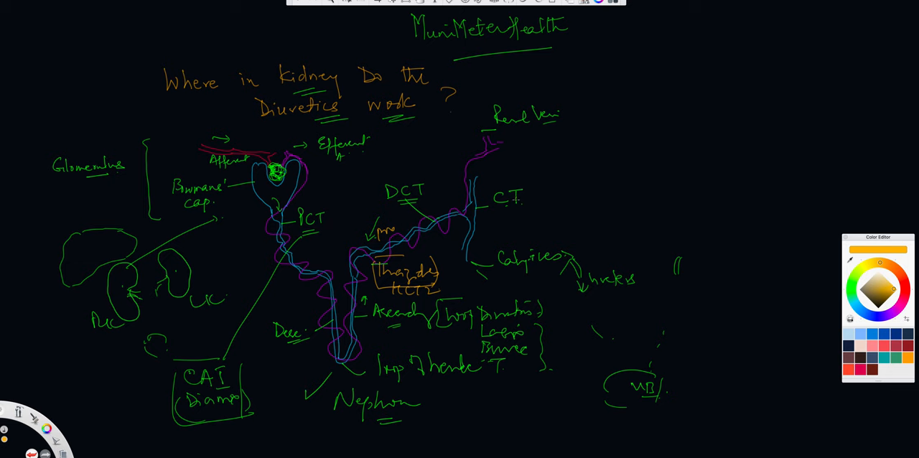
left_click_drag(442, 195, 457, 204)
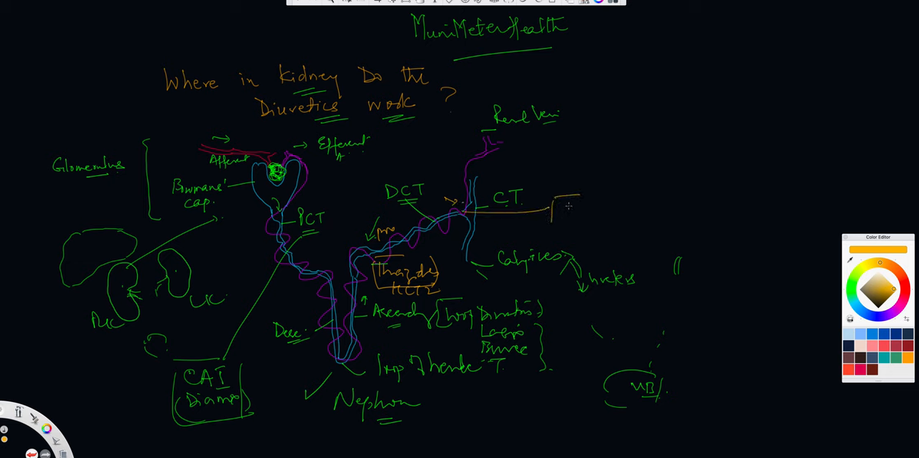
Step: Write boxed 'A.A' with Spironolactone and Eplerenone examples beside CT, and box the loop diuretic names
type("A.A")
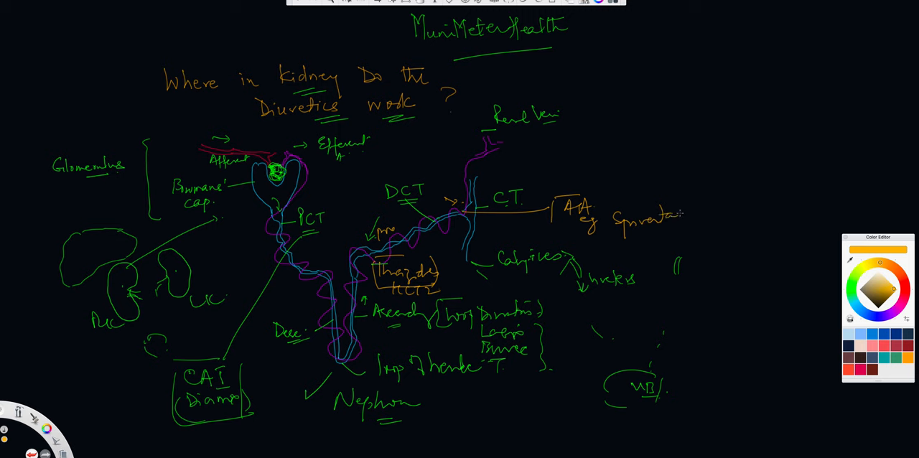
left_click_drag(667, 213, 718, 214)
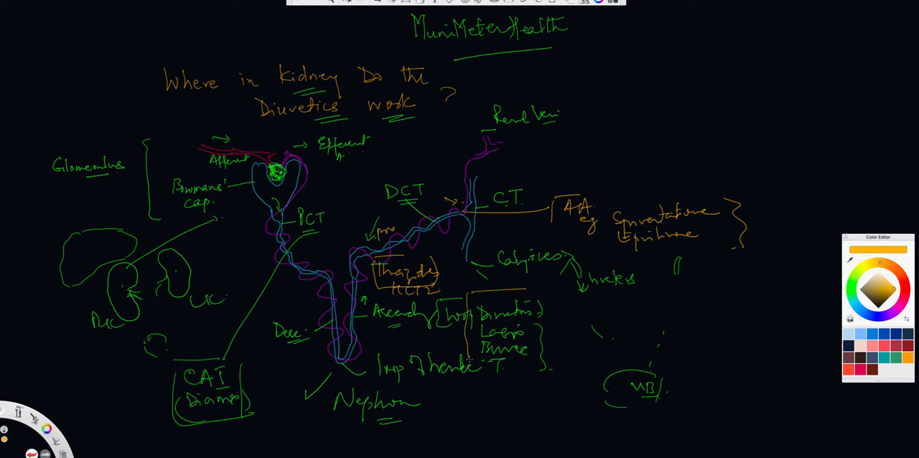
left_click_drag(467, 302, 543, 359)
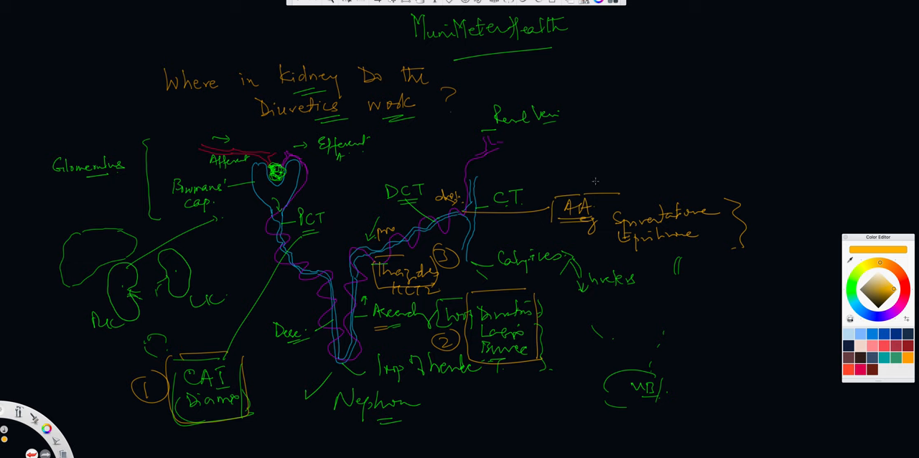
Step: Mark the AA label with a circled number 4
left_click_drag(592, 176, 610, 190)
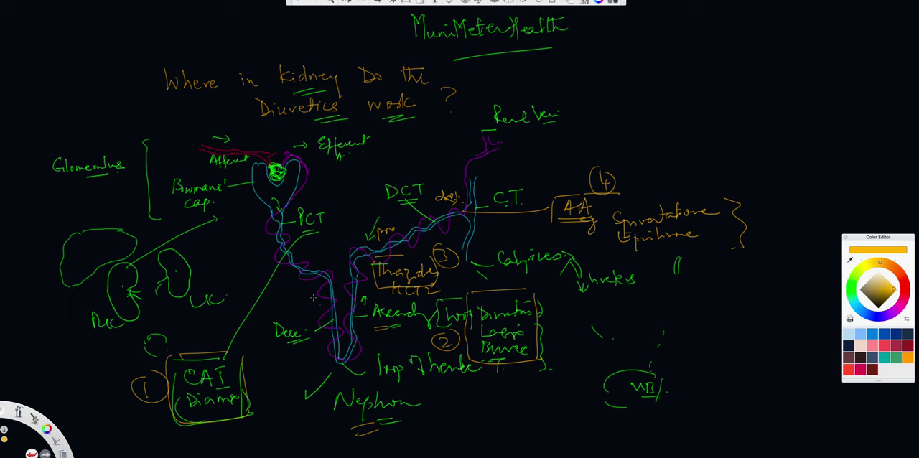
mouse_move(325, 344)
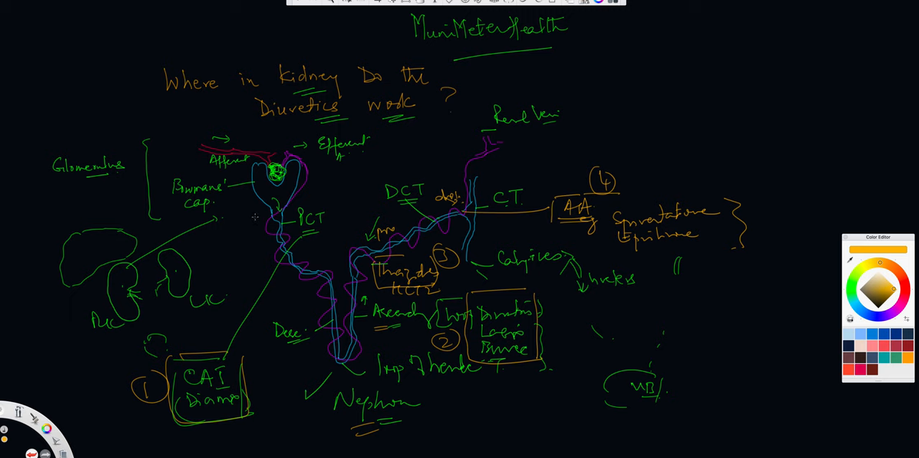
mouse_move(259, 240)
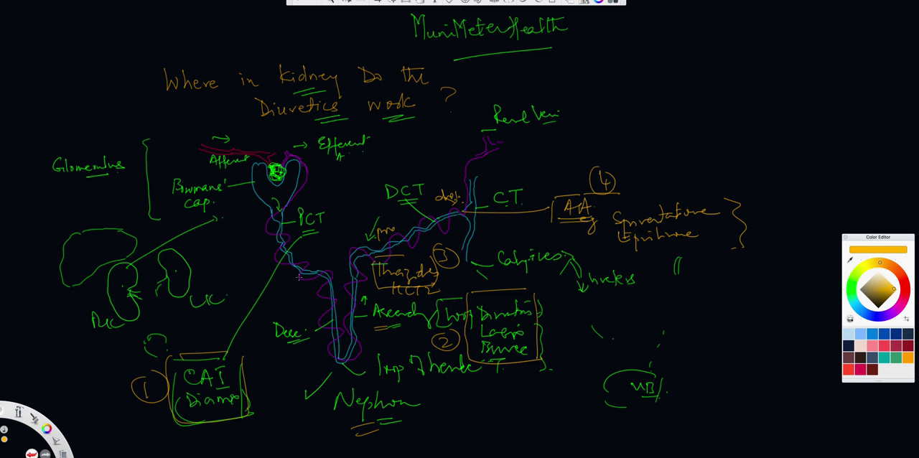
mouse_move(309, 251)
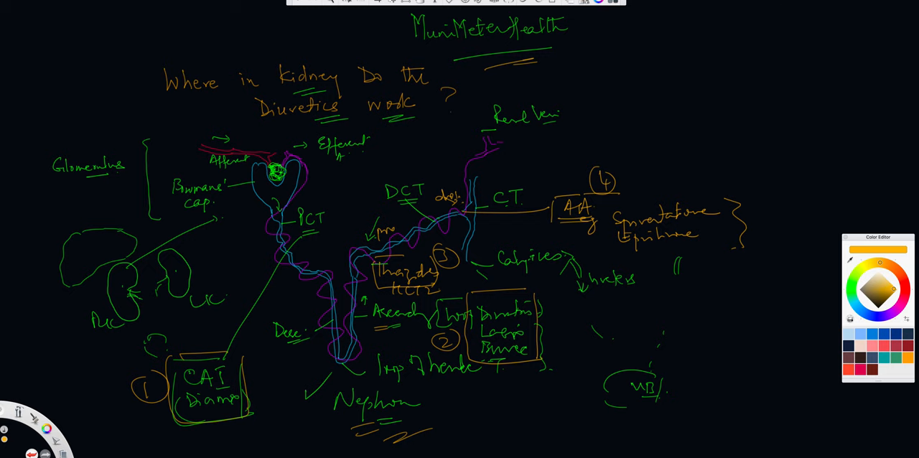
mouse_move(760, 11)
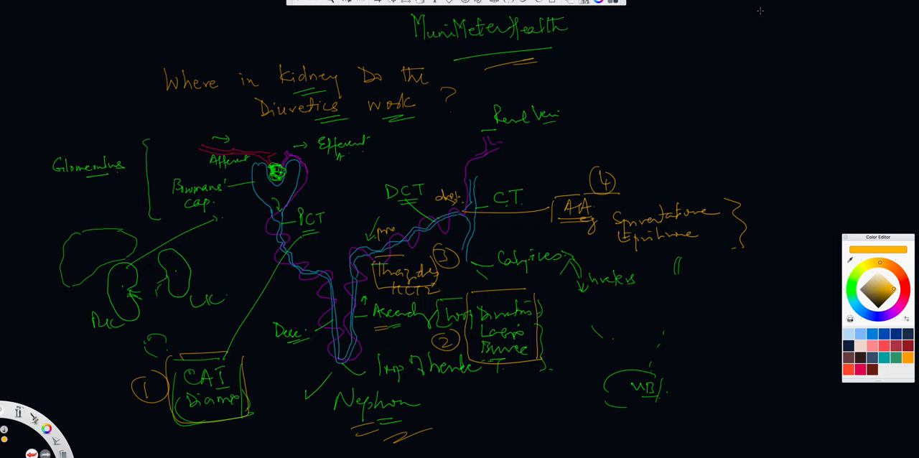
mouse_move(600, 101)
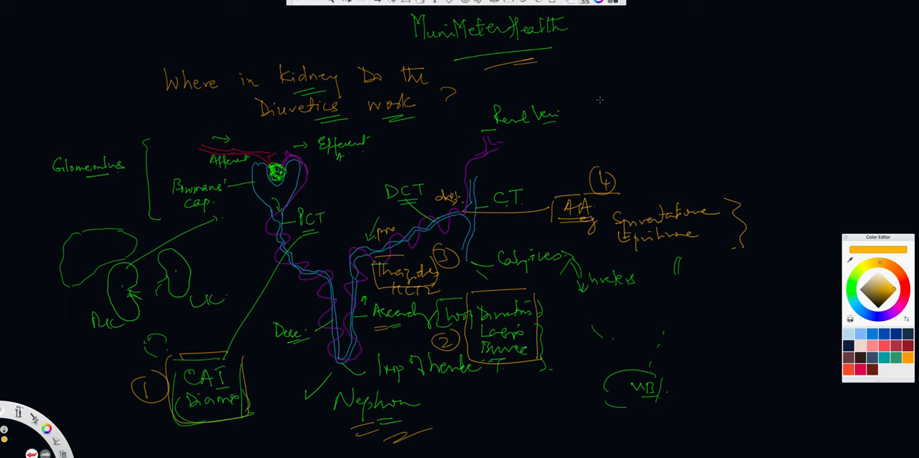